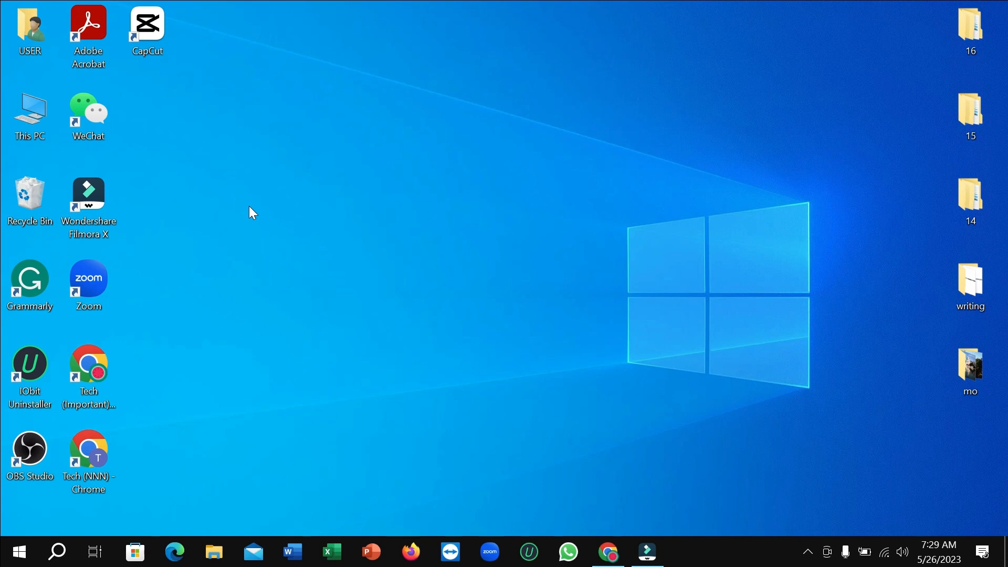
pyautogui.moveTo(252, 210)
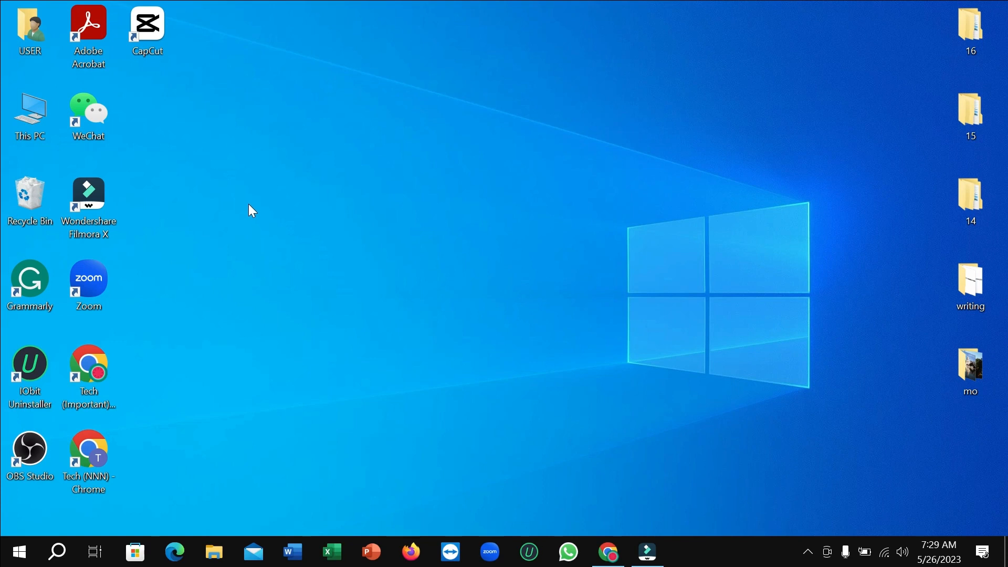
# - Launch CapCut from its desktop shortcut and permanently dismiss the graphics driver warning
pyautogui.click(148, 25)
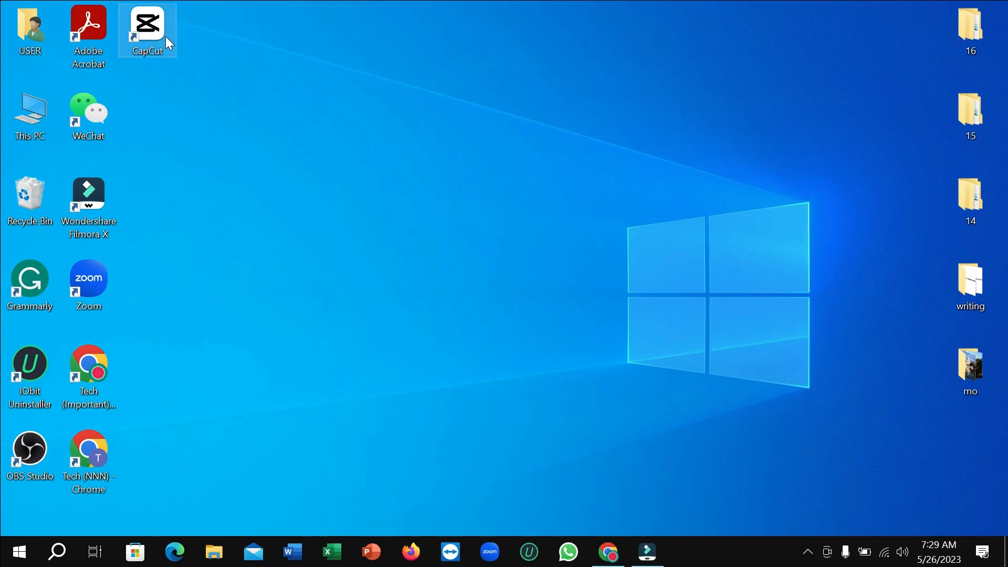
pyautogui.doubleClick(147, 26)
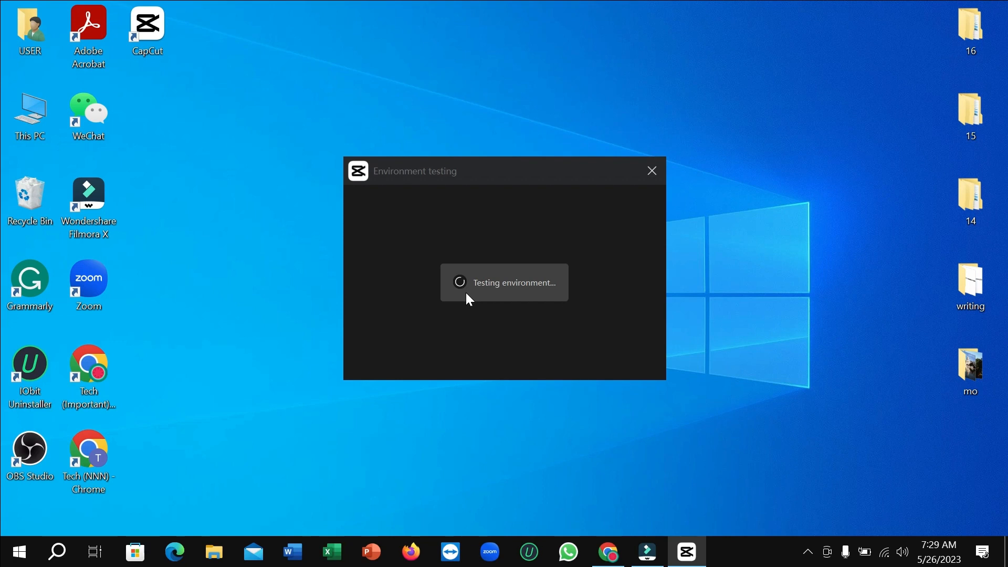
pyautogui.moveTo(481, 316)
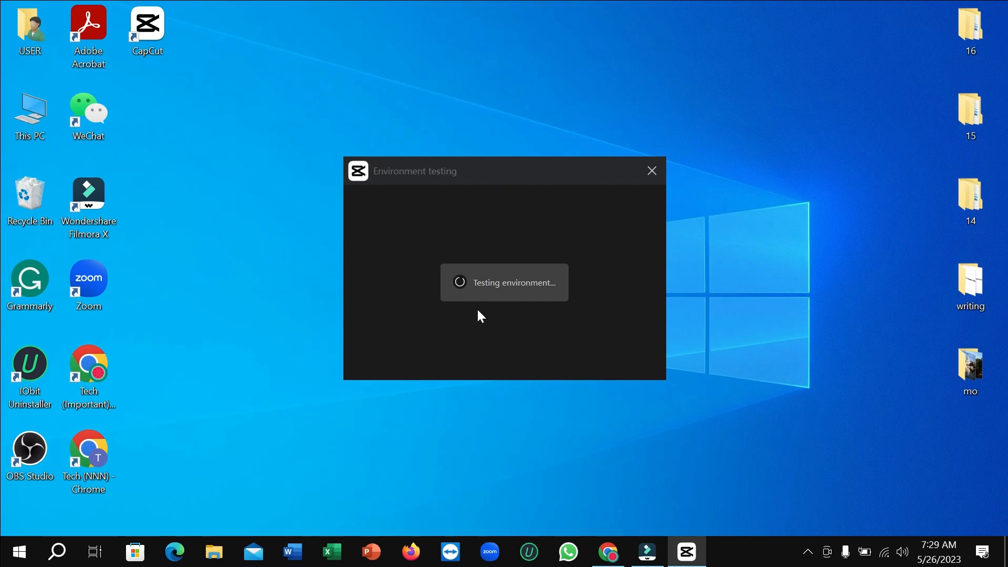
pyautogui.moveTo(477, 321)
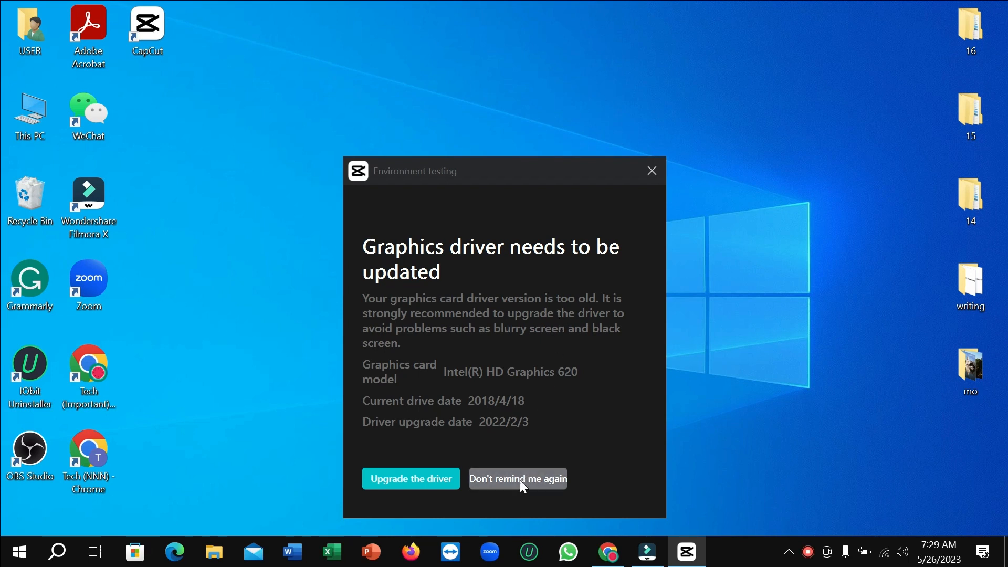
pyautogui.click(517, 479)
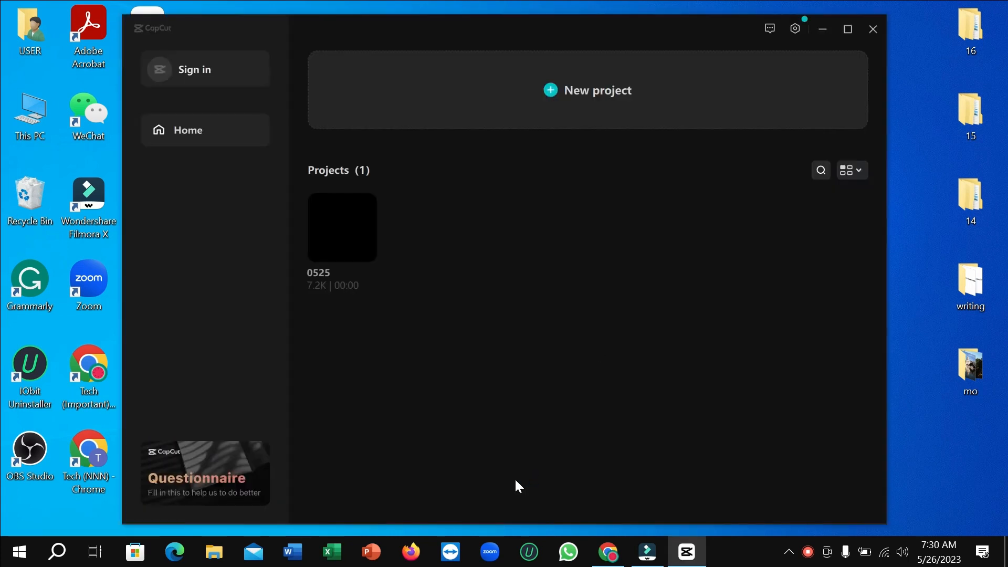
# - Maximize the CapCut window so the home screen fills the display
pyautogui.click(848, 29)
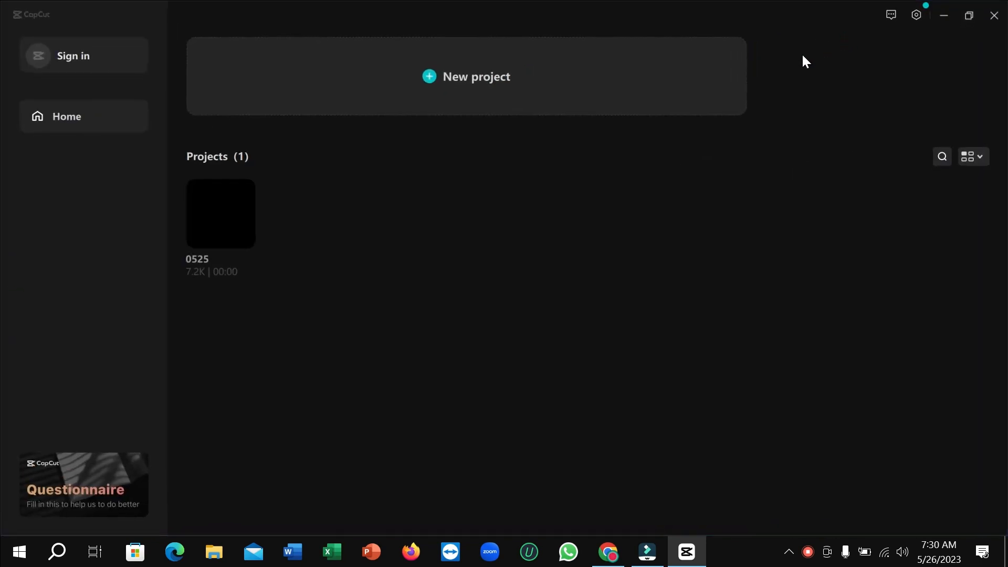
pyautogui.moveTo(235, 241)
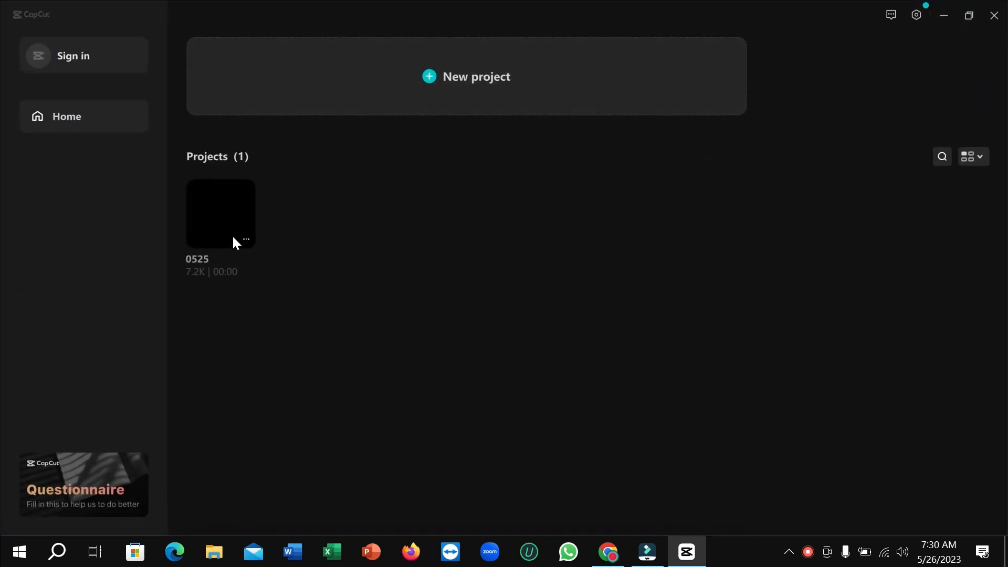
pyautogui.moveTo(230, 218)
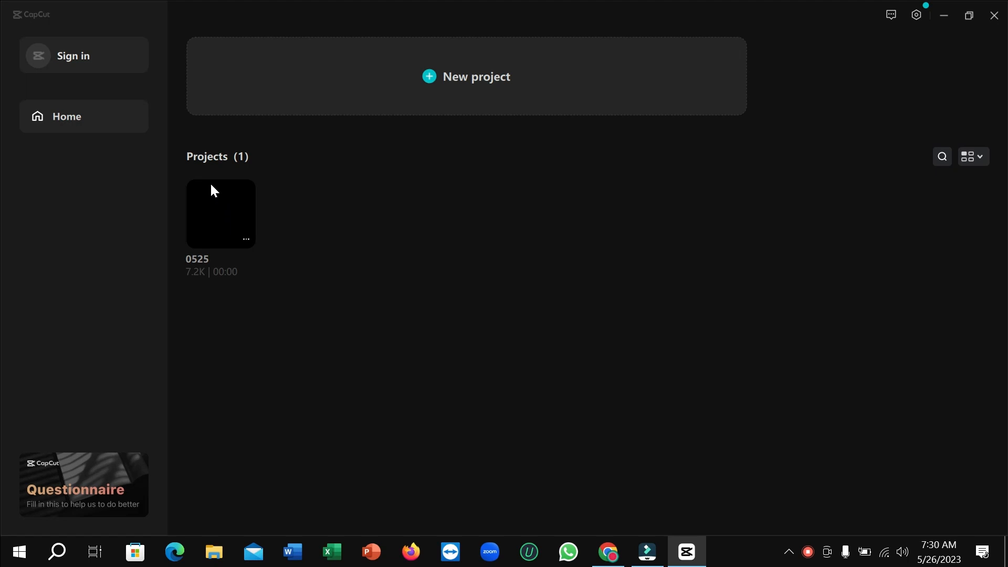
pyautogui.moveTo(222, 232)
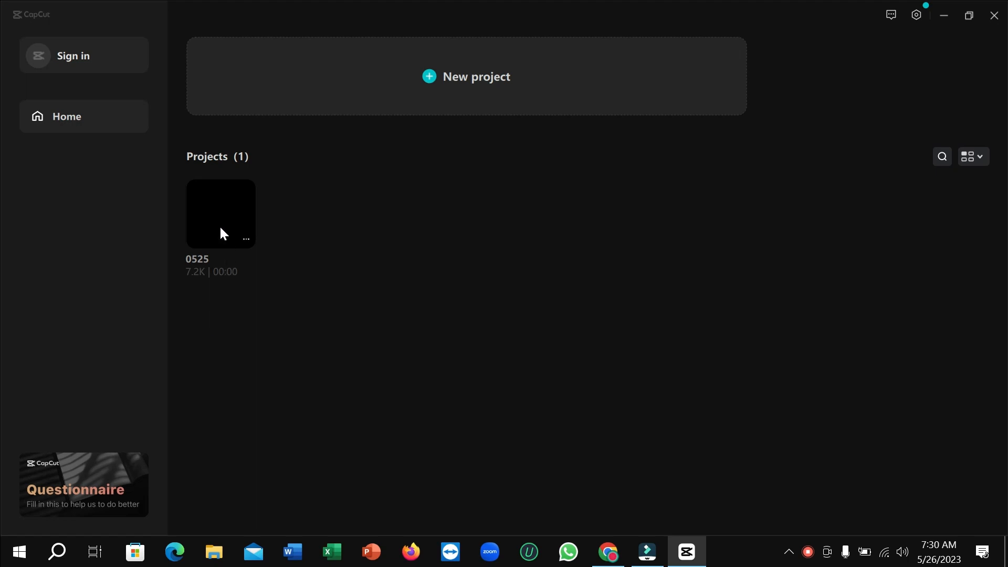
pyautogui.moveTo(250, 248)
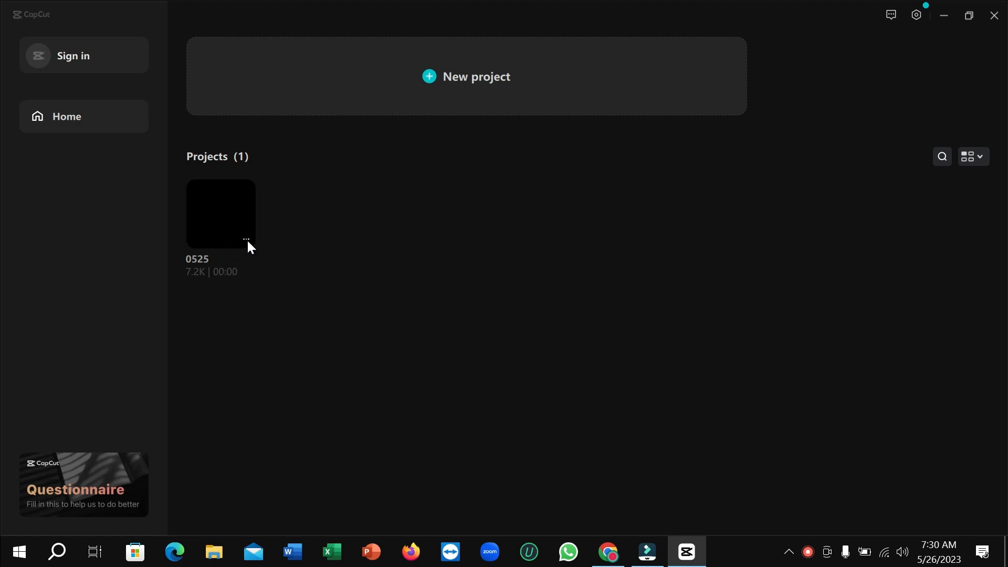
# - Delete project 0525 via its options menu and confirm, leaving Projects (0)
pyautogui.click(246, 241)
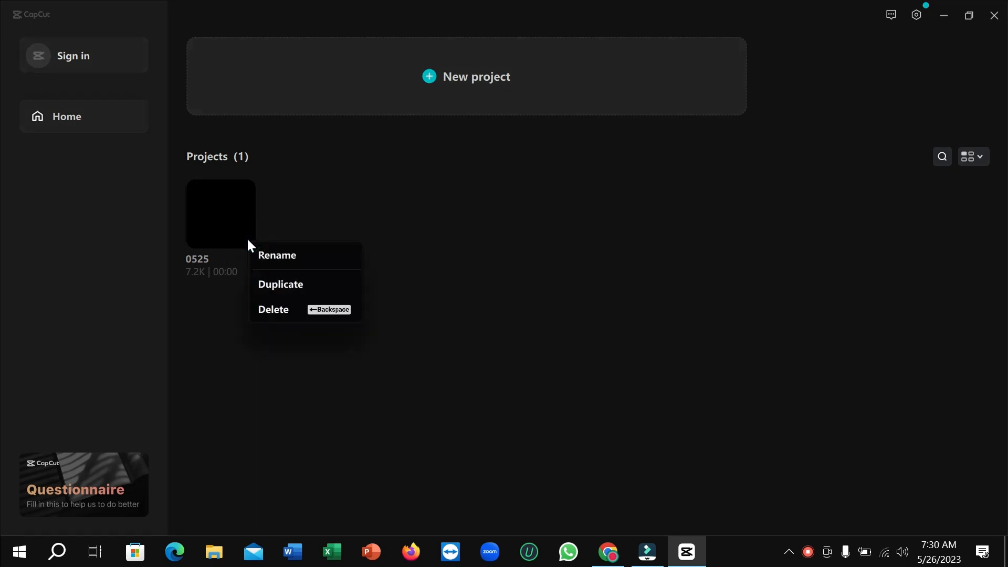
pyautogui.moveTo(271, 315)
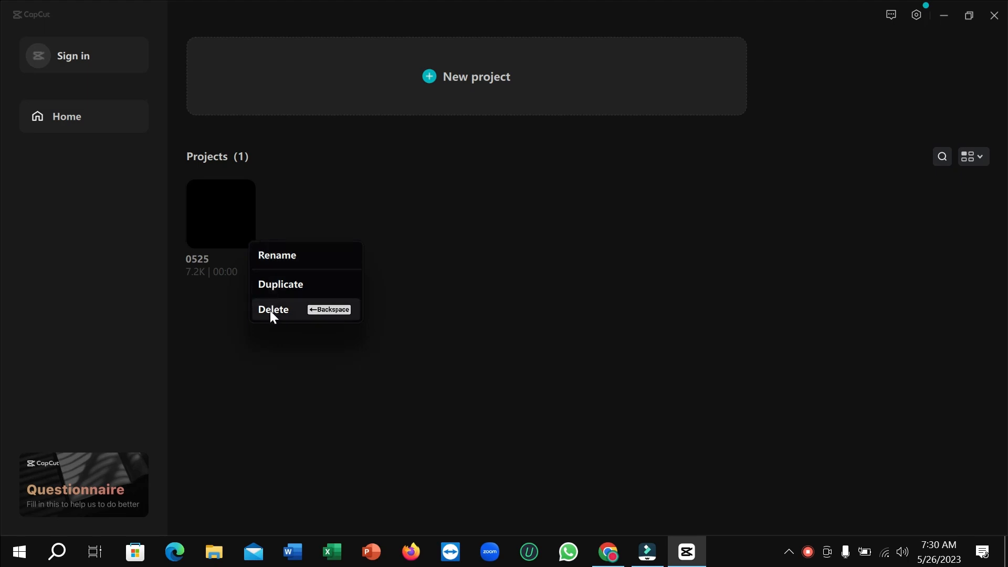
pyautogui.moveTo(287, 316)
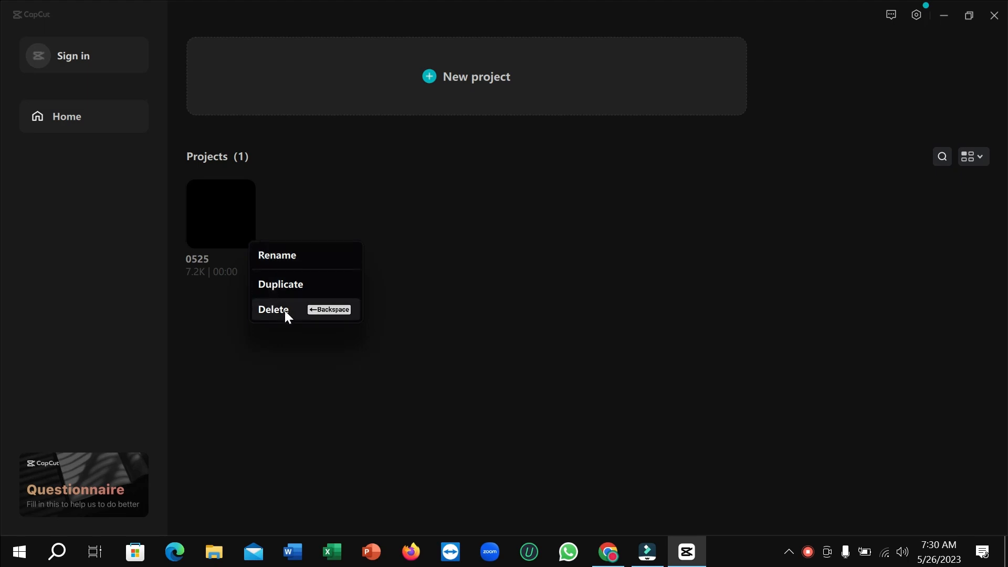
pyautogui.click(273, 309)
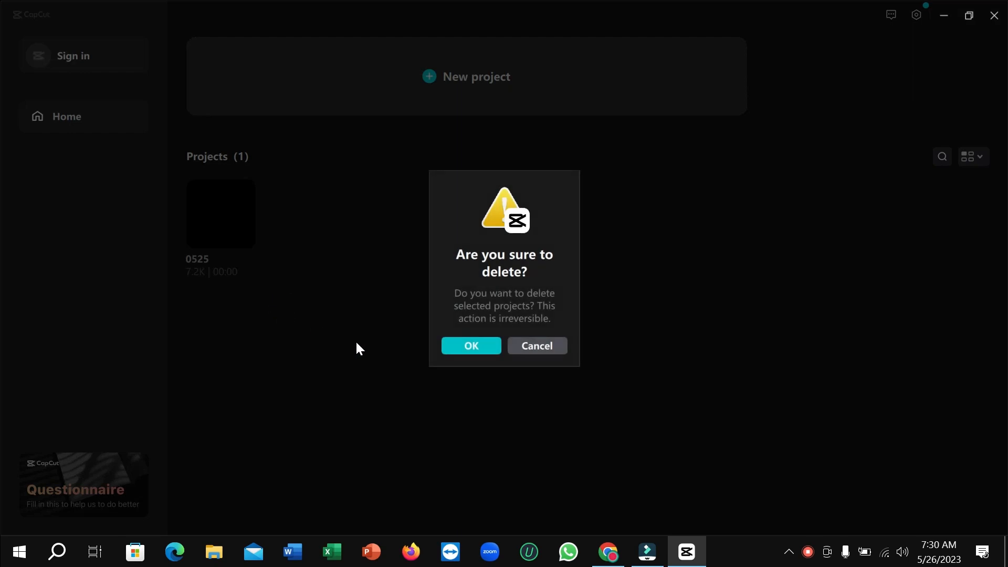
pyautogui.click(471, 345)
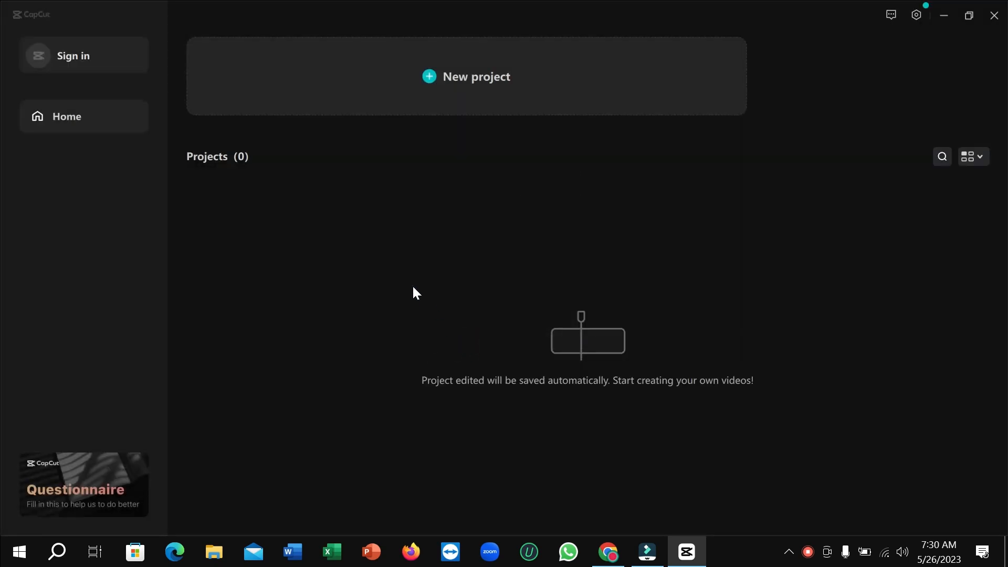
pyautogui.moveTo(412, 281)
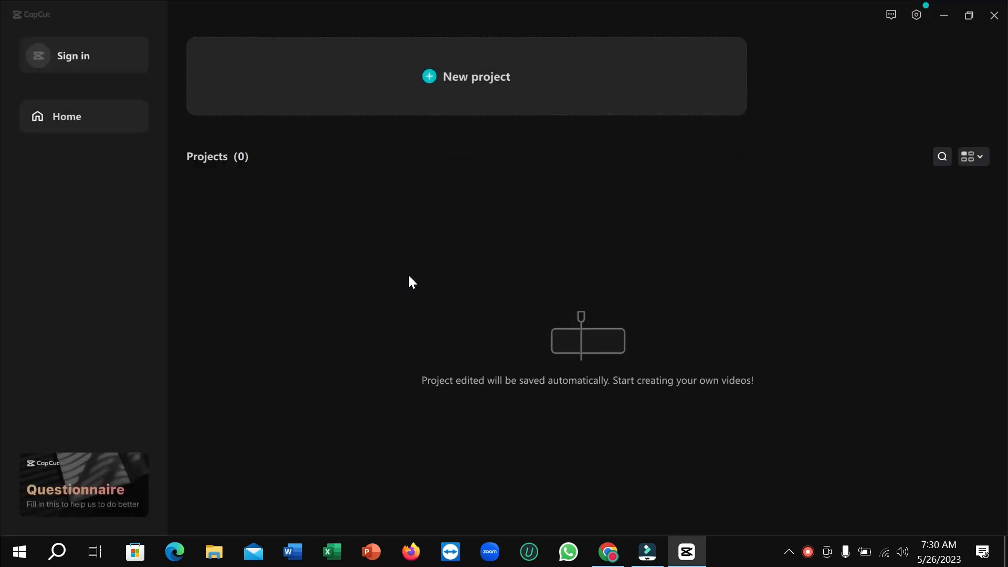